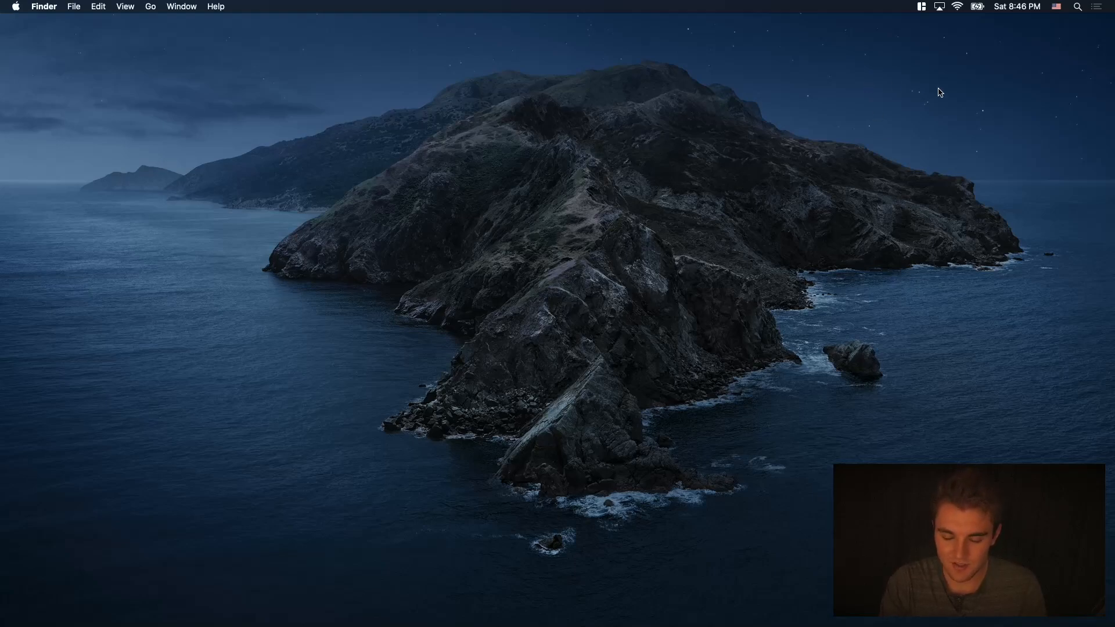
Step: Review Magnet's snap positions, then launch an Alacritty terminal via Spotlight ('alacritty')
left_click(919, 7)
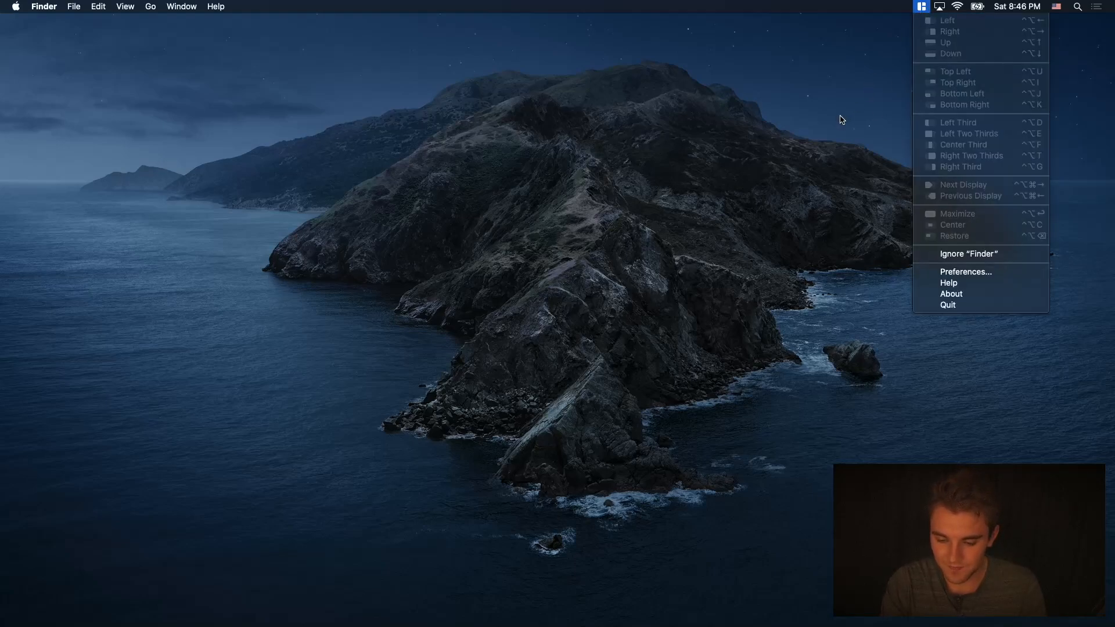
type("alacritty")
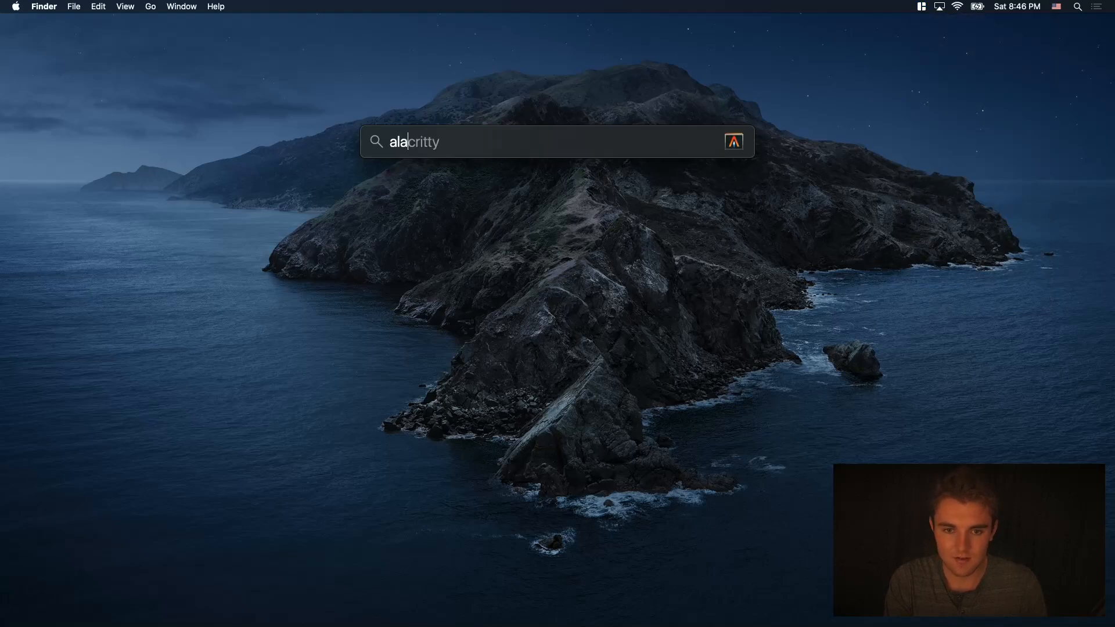
key("Return")
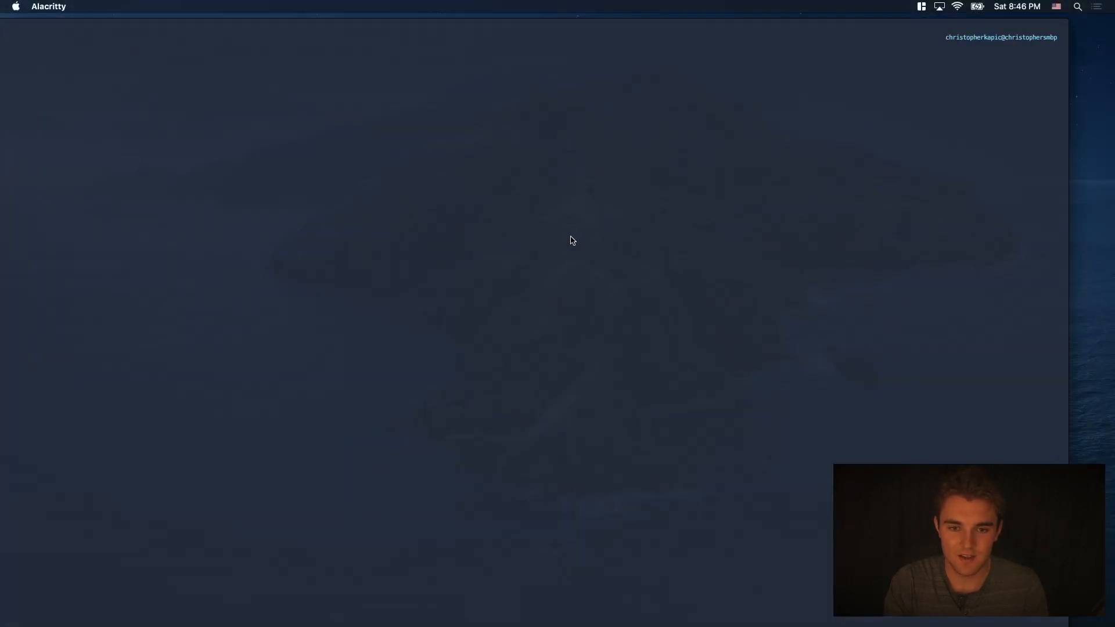
mouse_move(555, 32)
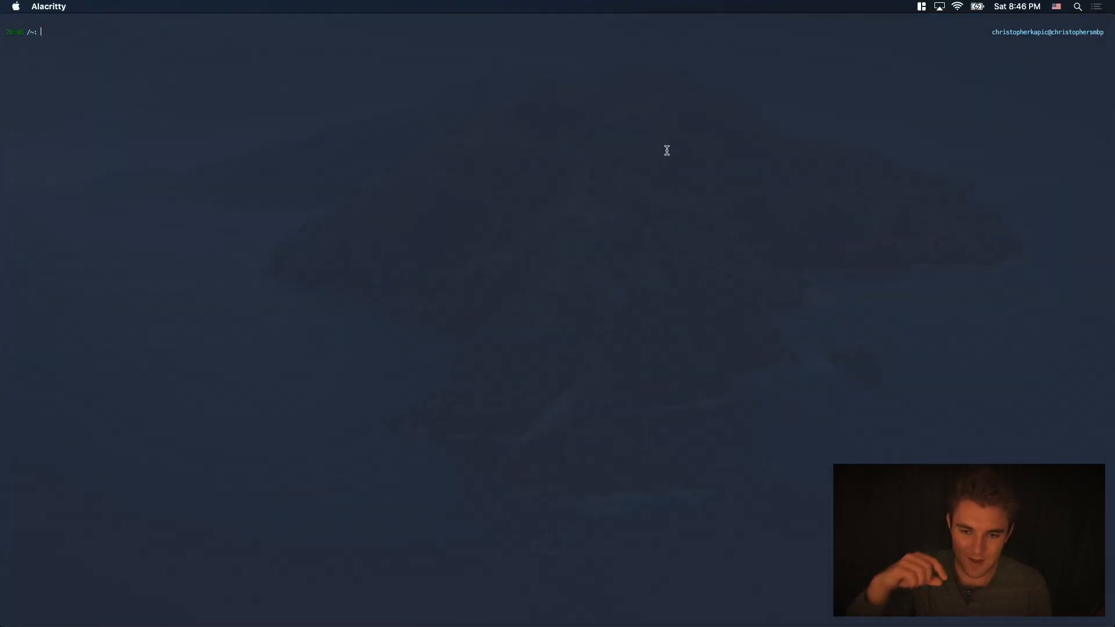
mouse_move(630, 20)
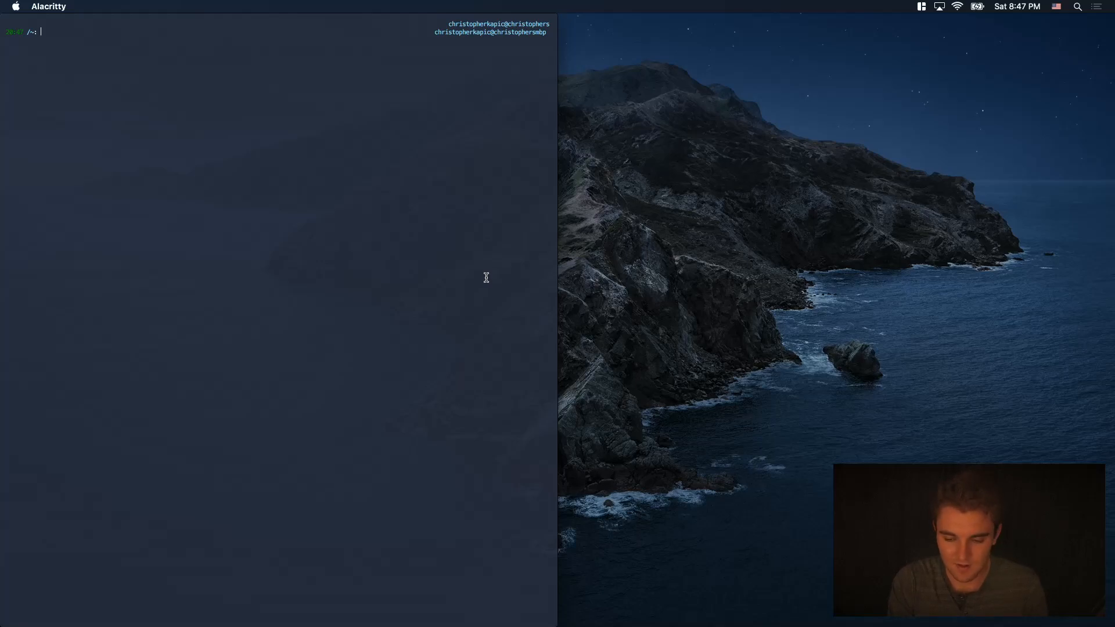
Step: Use the Magnet menu bar icon to quit it so Amethyst can tile the Alacritty window
left_click(919, 7)
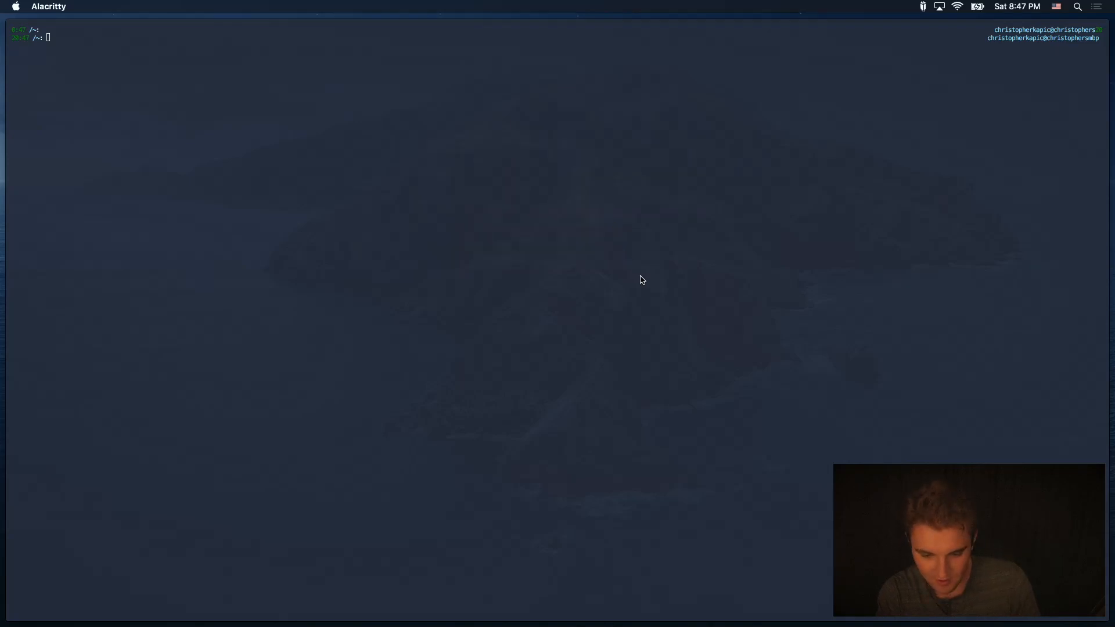
mouse_move(711, 329)
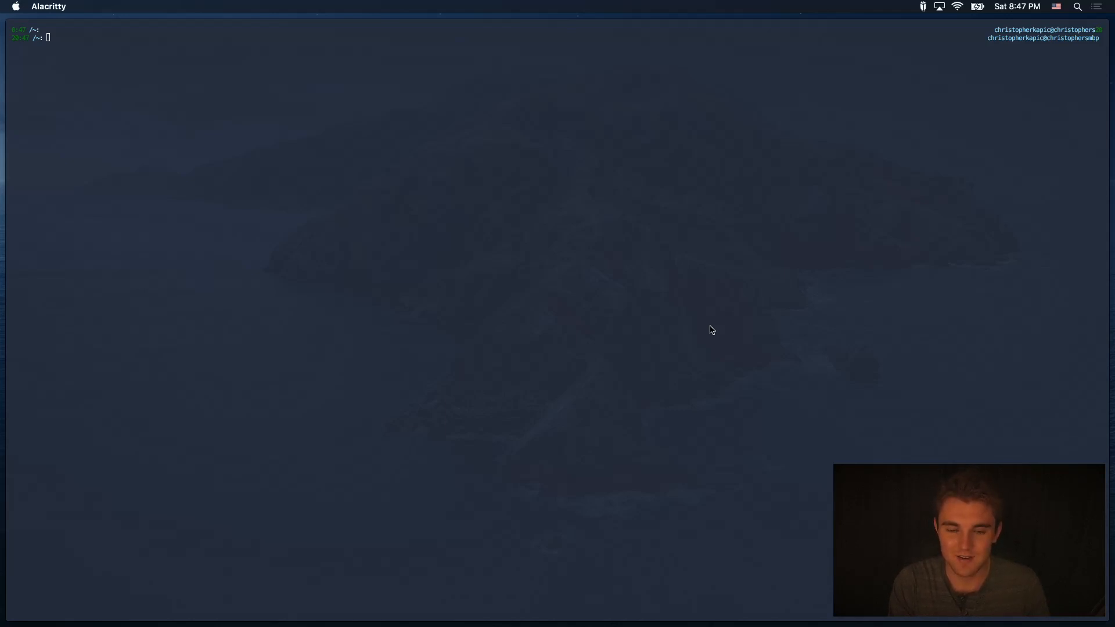
mouse_move(680, 331)
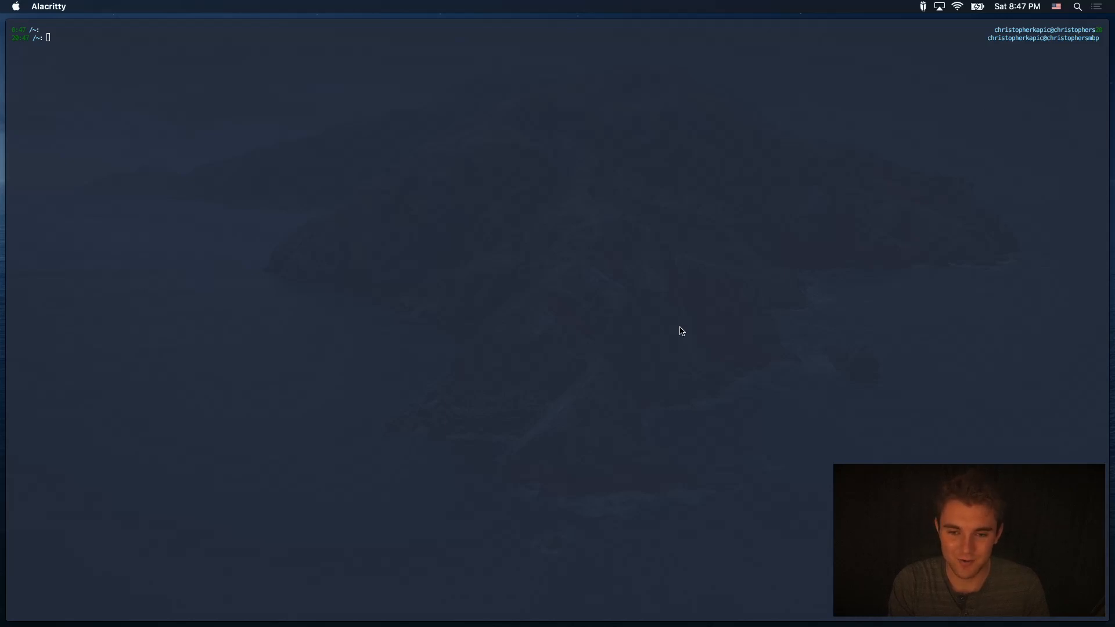
mouse_move(629, 362)
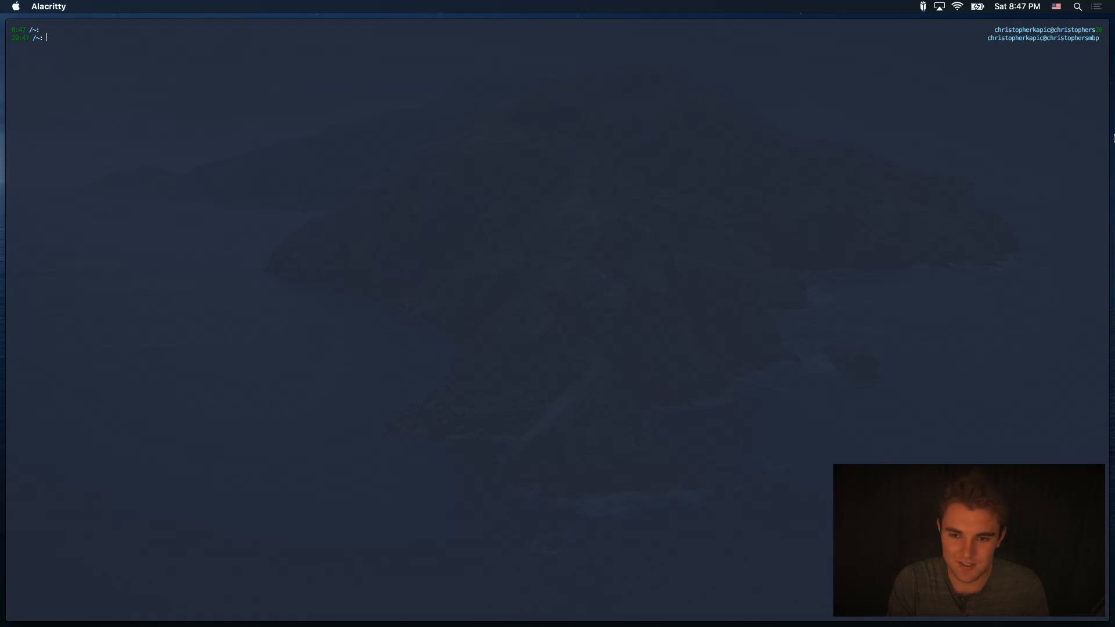
mouse_move(1088, 172)
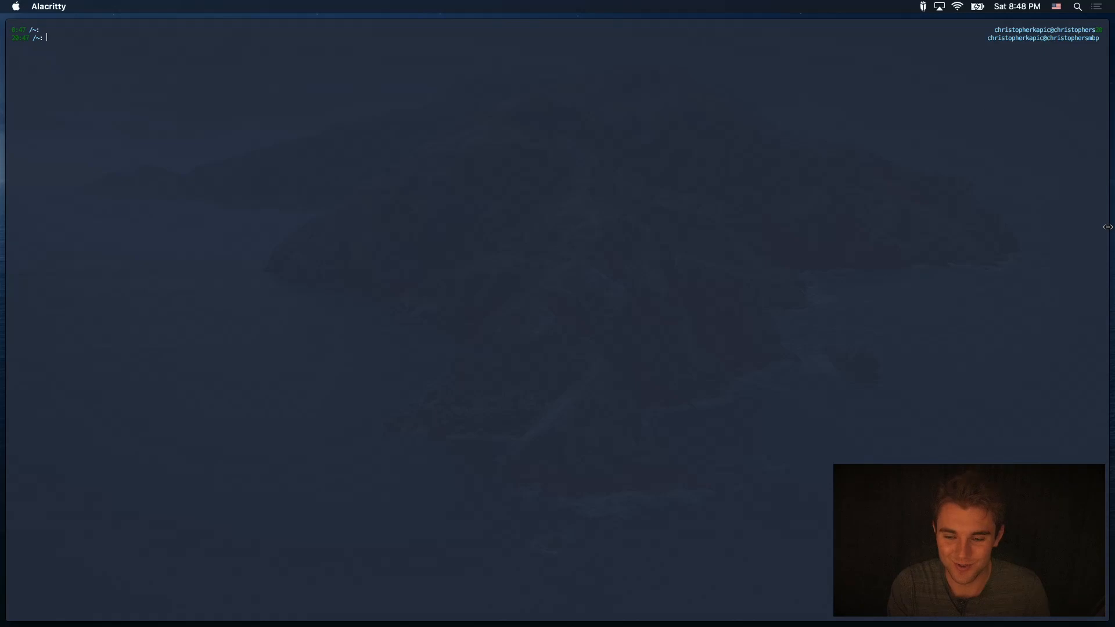
Step: Run neofetch in the left terminal to display the system information summary
type("neofe")
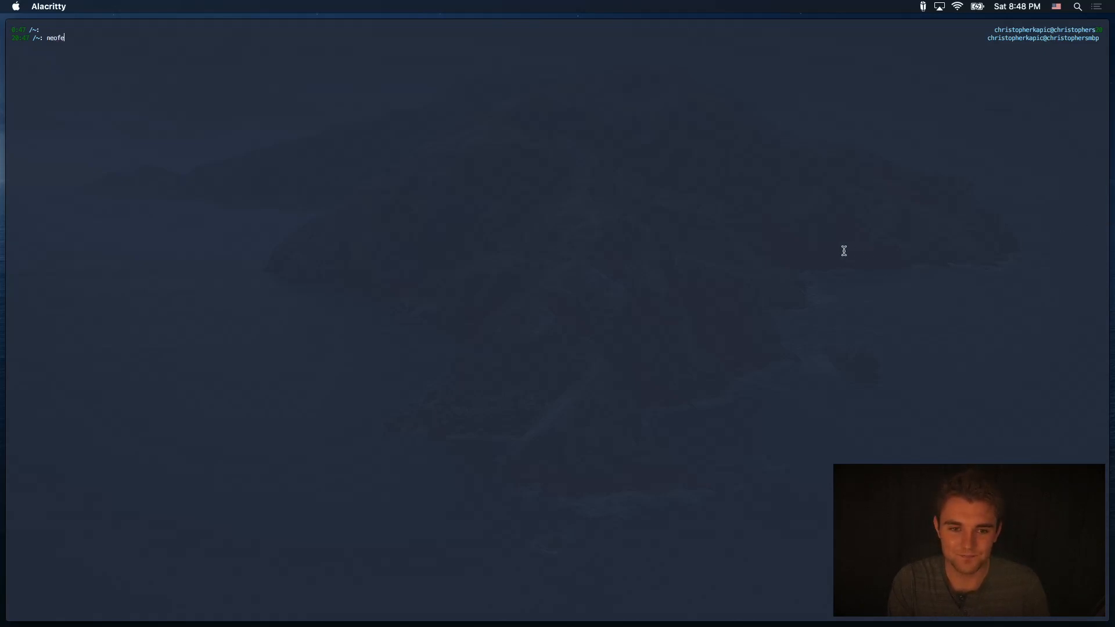
key("Return")
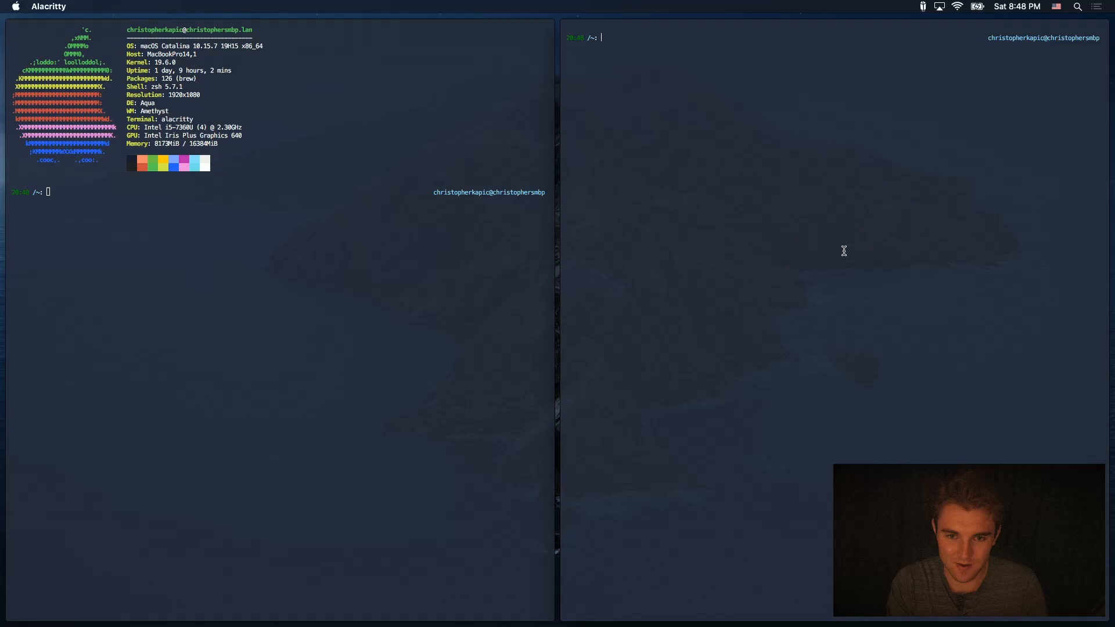
mouse_move(236, 335)
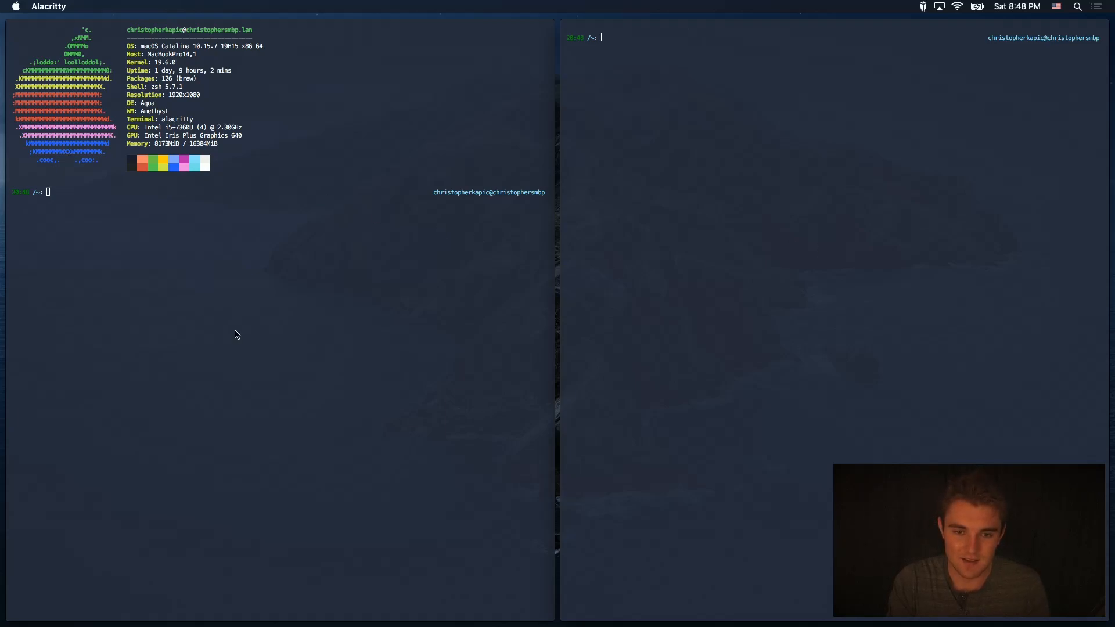
mouse_move(311, 436)
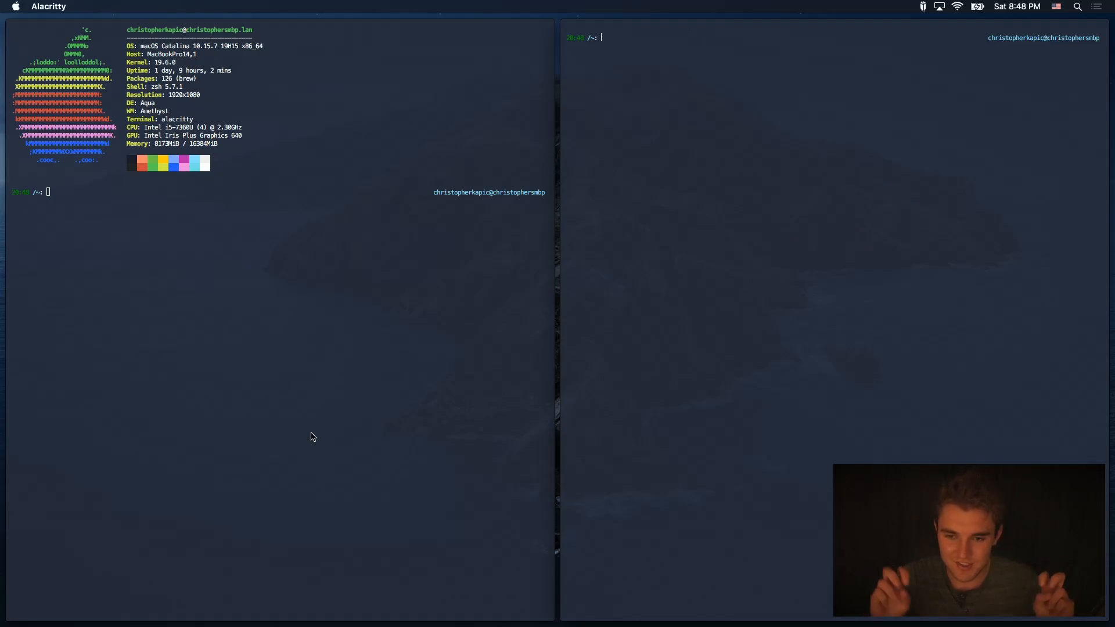
mouse_move(846, 287)
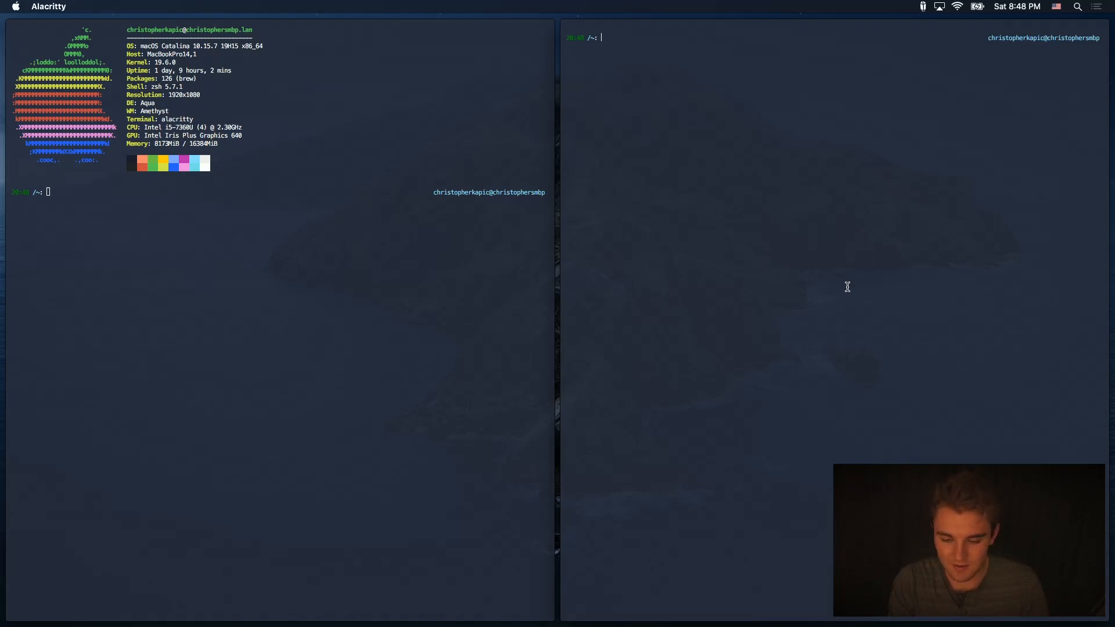
Step: Run htop in the right-hand terminal to start the process monitor
type("htop")
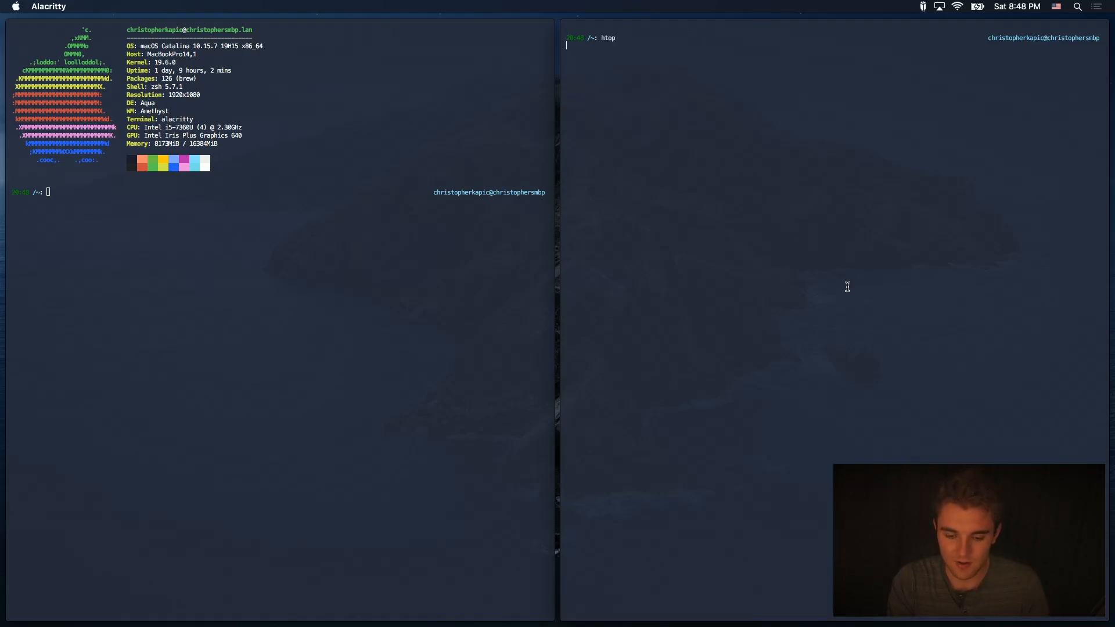
key("Return")
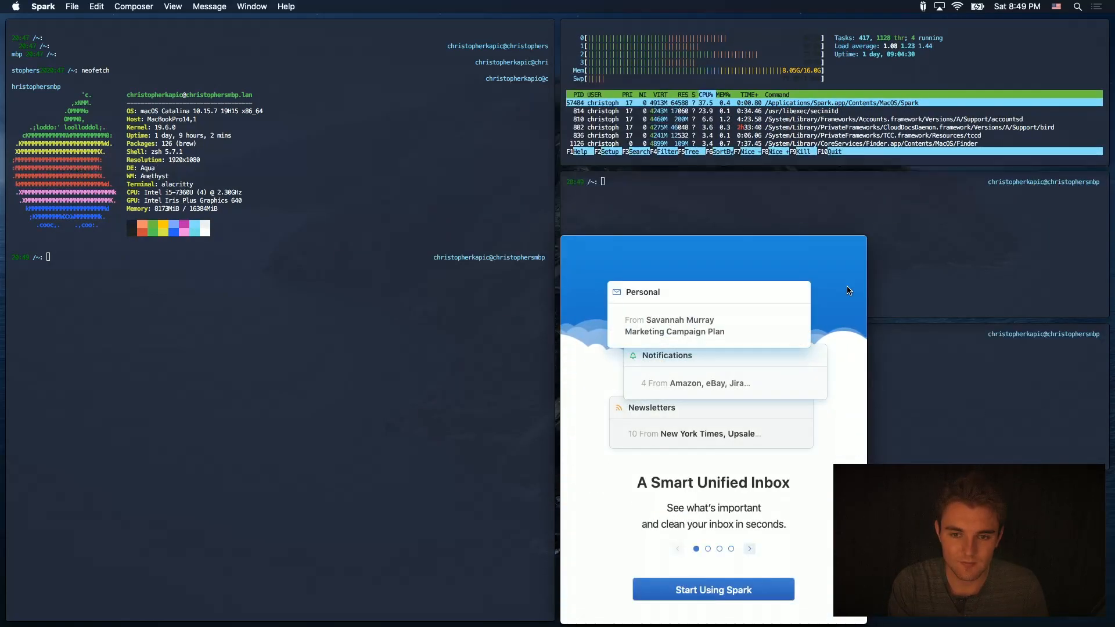
mouse_move(762, 354)
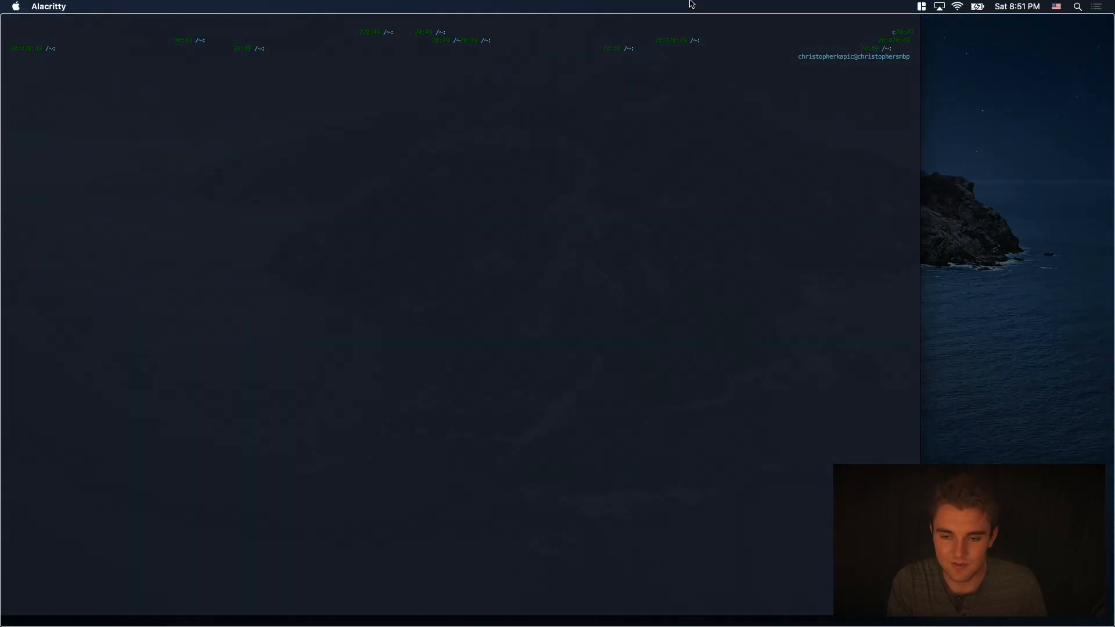
mouse_move(780, 100)
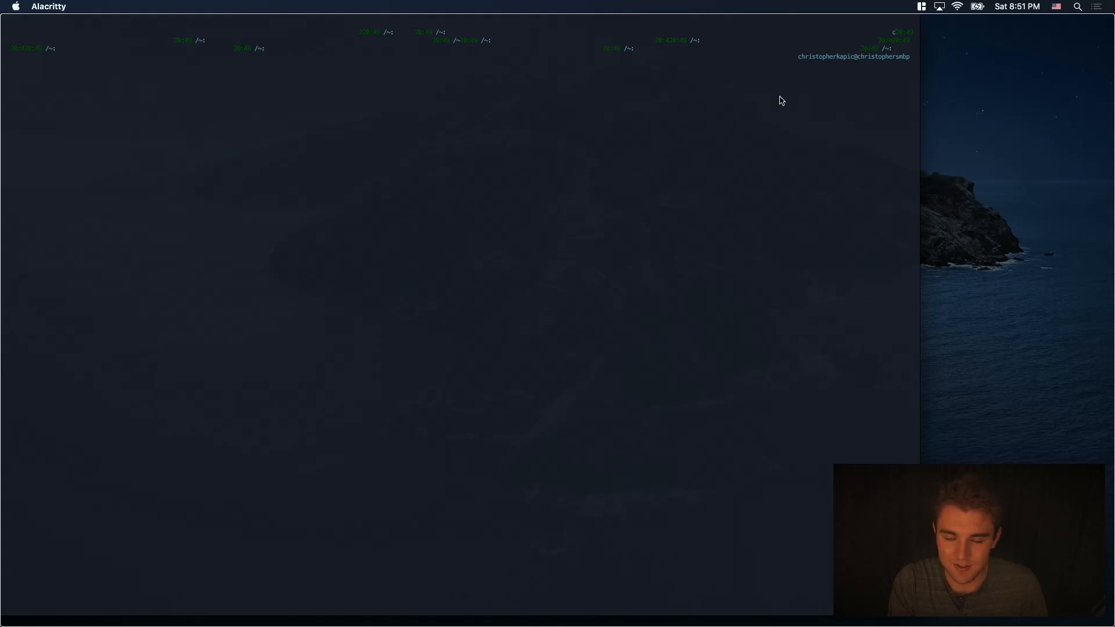
mouse_move(703, 46)
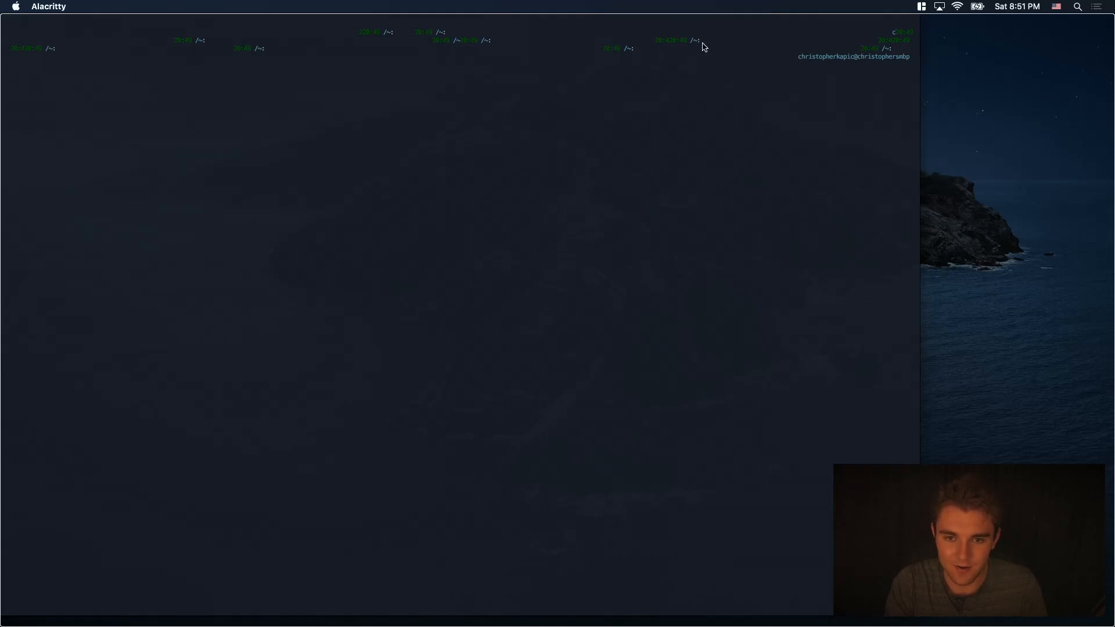
mouse_move(1015, 146)
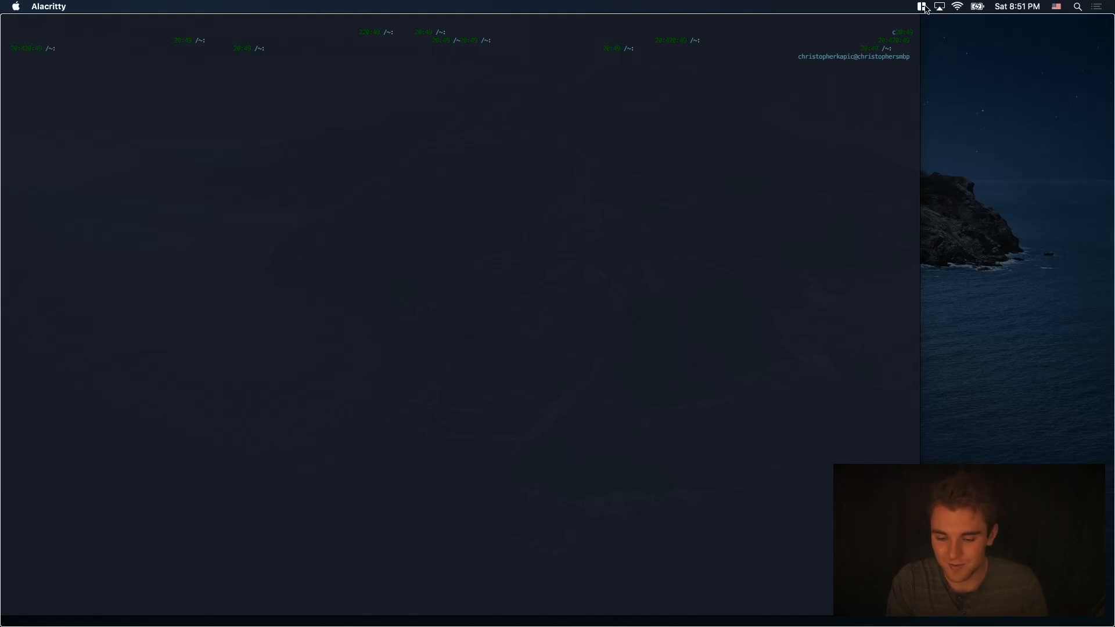
Step: Show Magnet's window-snapping menu again over the untiled terminals
left_click(921, 7)
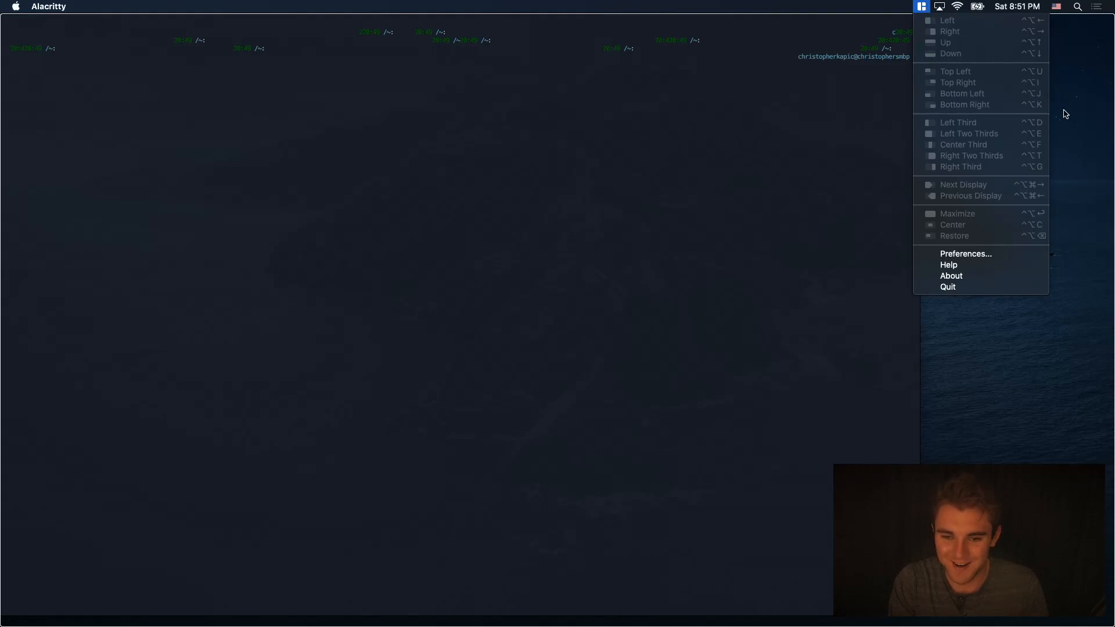